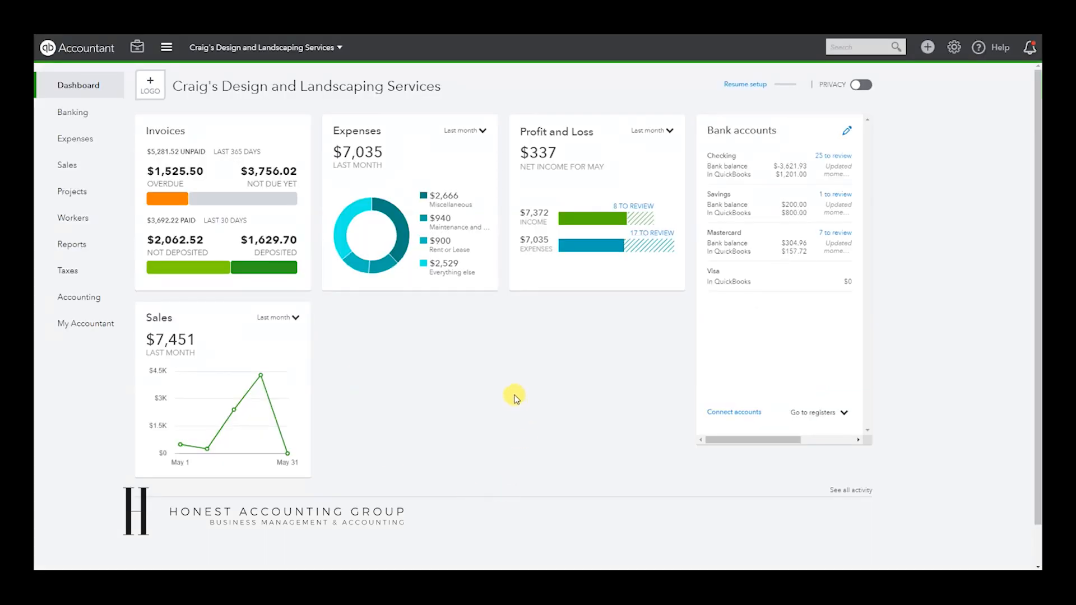
mouse_move(523, 342)
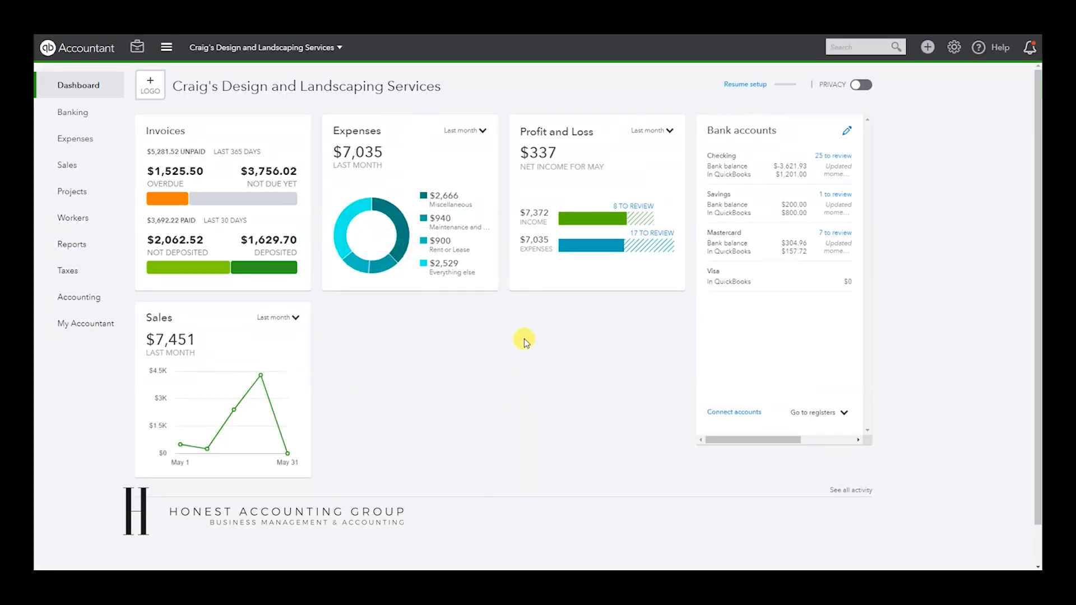
mouse_move(87, 178)
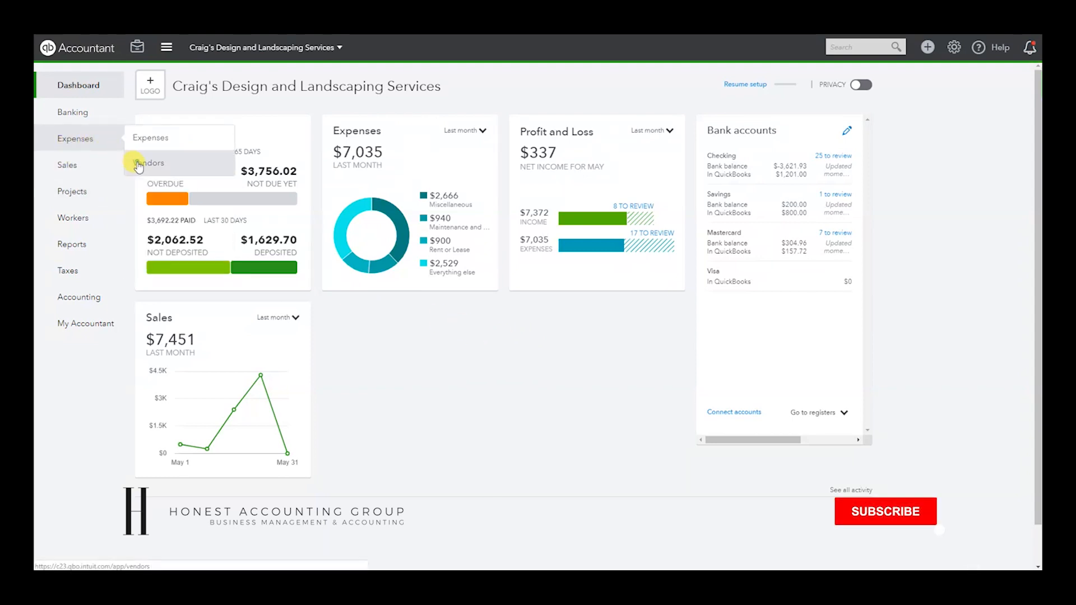
Go to the Vendors list from the Expenses navigation
left_click(147, 162)
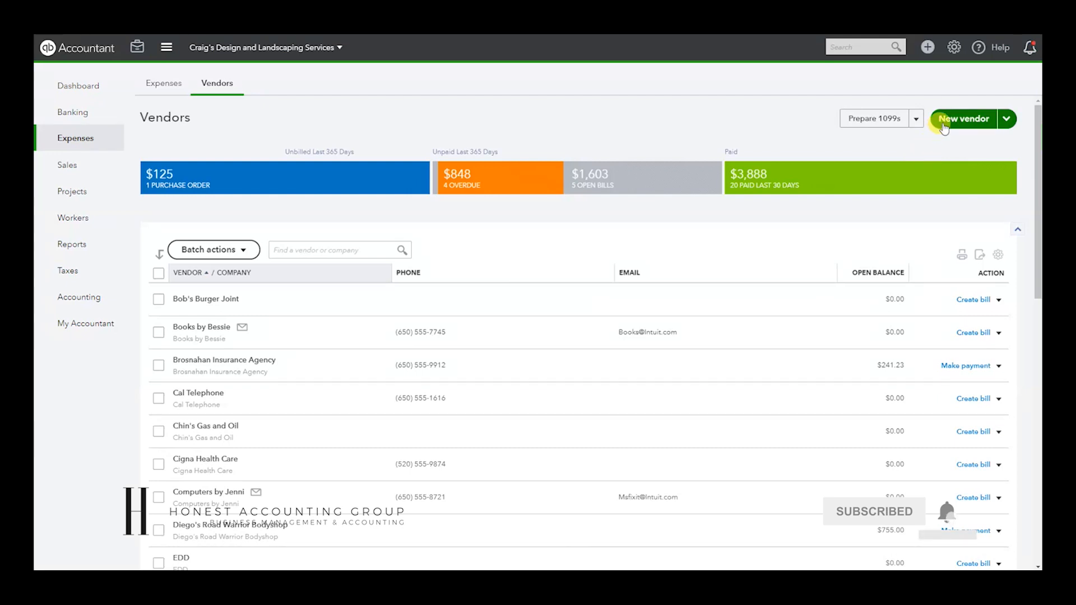
Add vendor 'Donations Place 1, Inc' at 123 Main Street, Encino, CA 91316 and save it
left_click(964, 119)
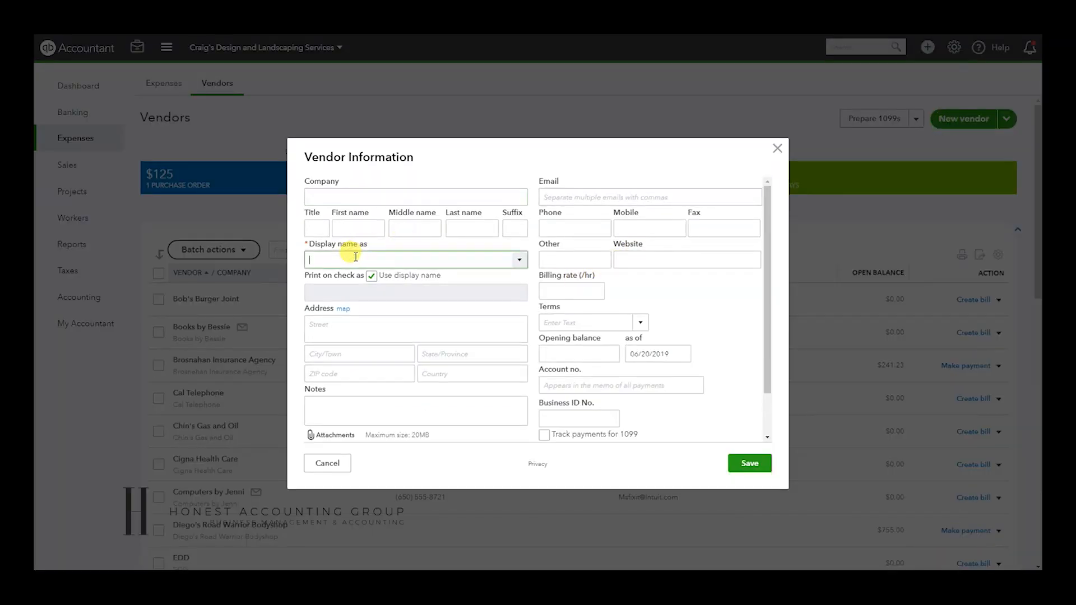
type("Donations Please")
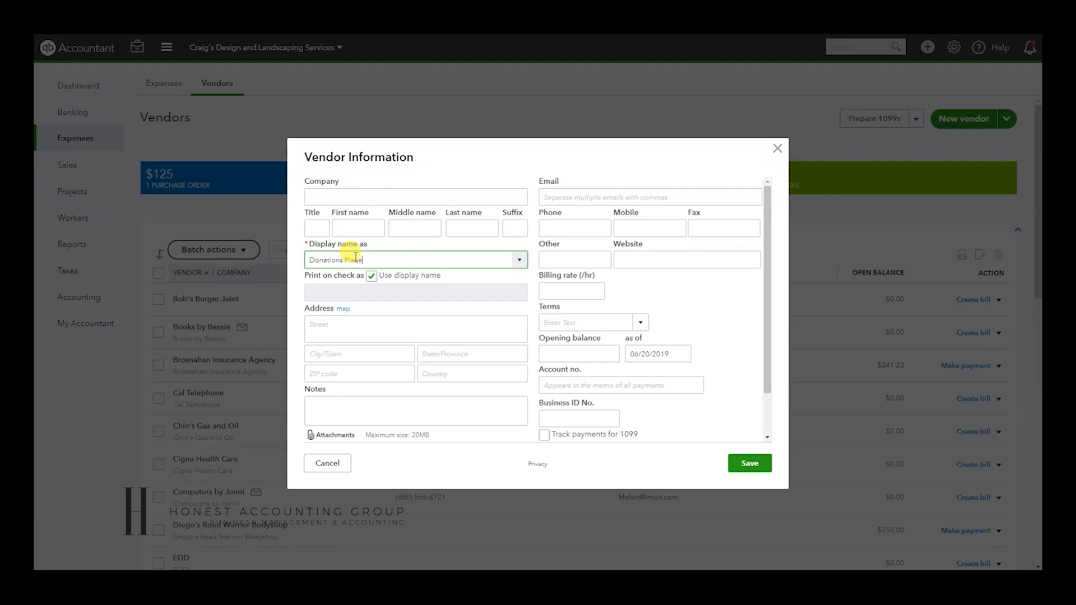
type("1")
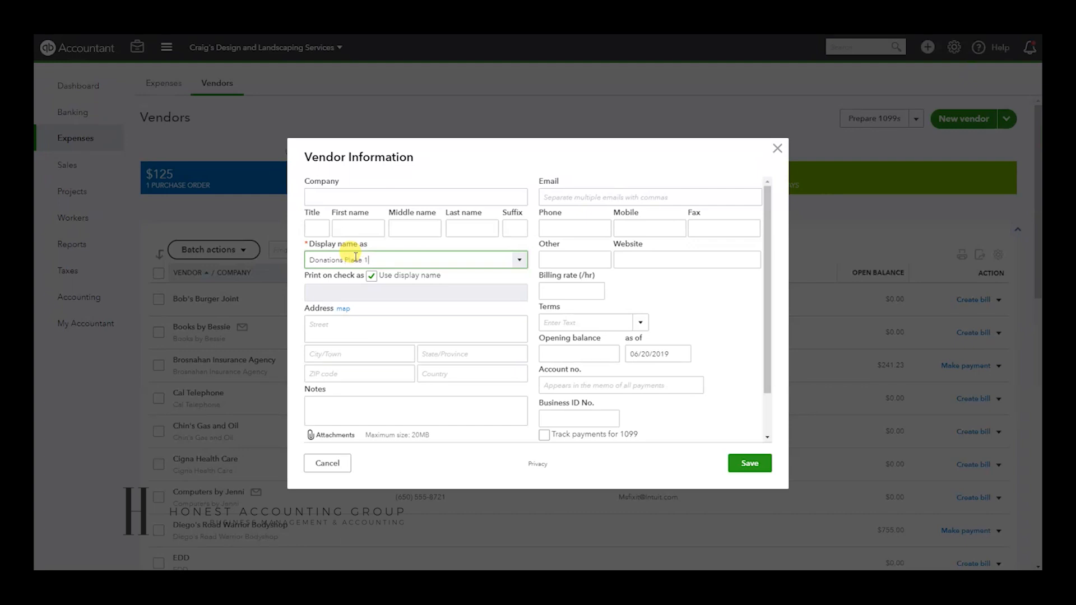
type(", Inc")
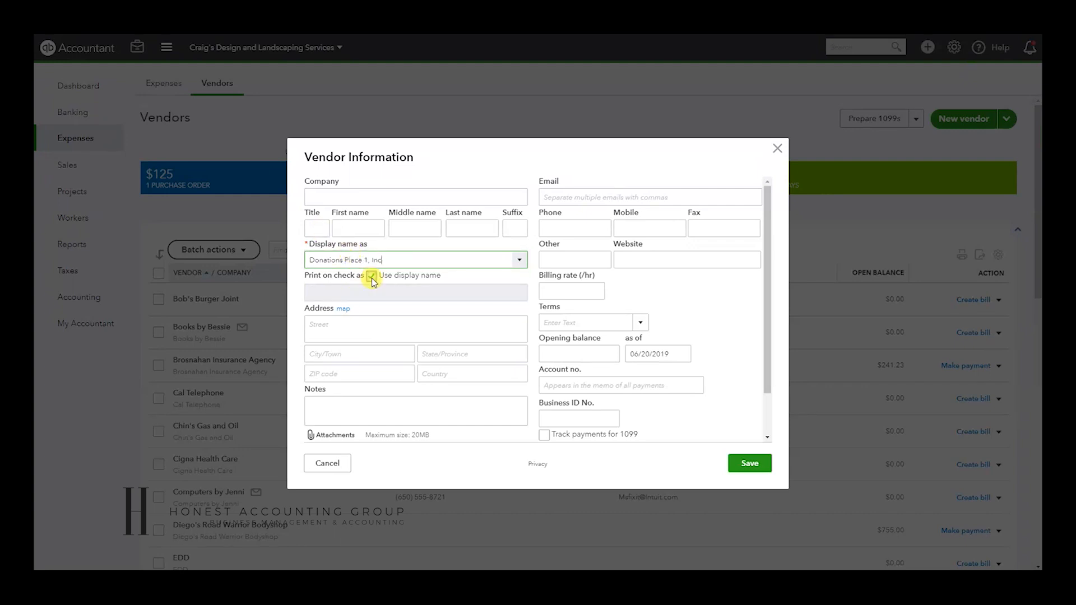
left_click(415, 328)
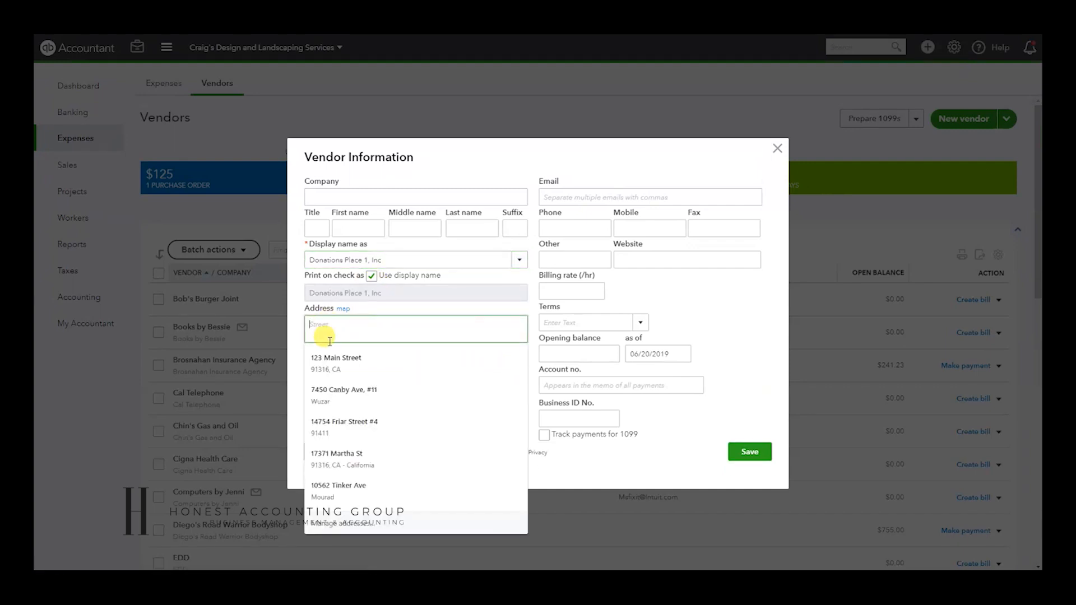
left_click(335, 358)
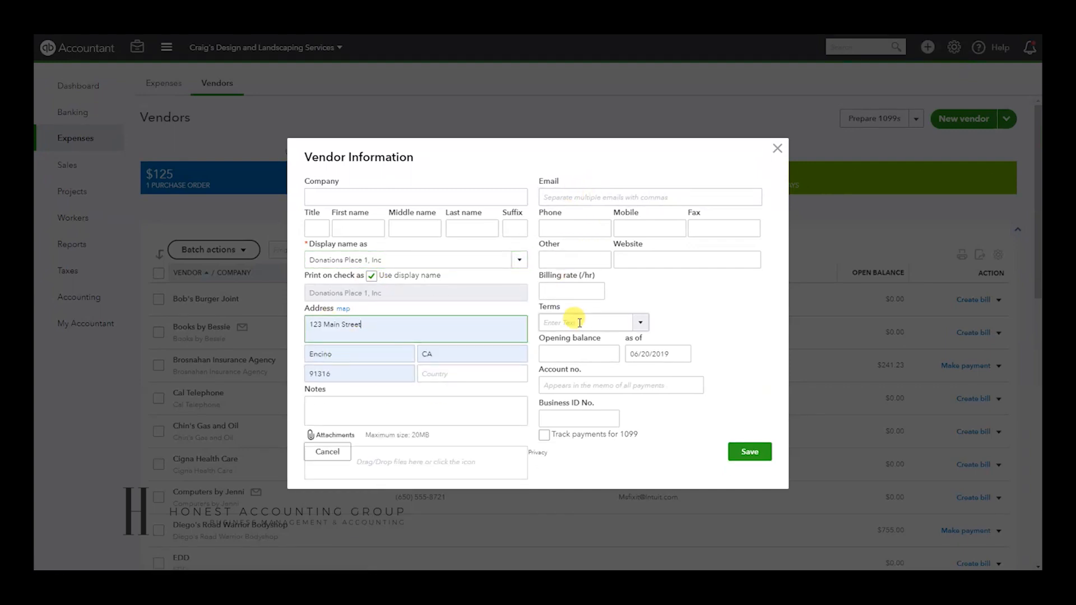
mouse_move(624, 454)
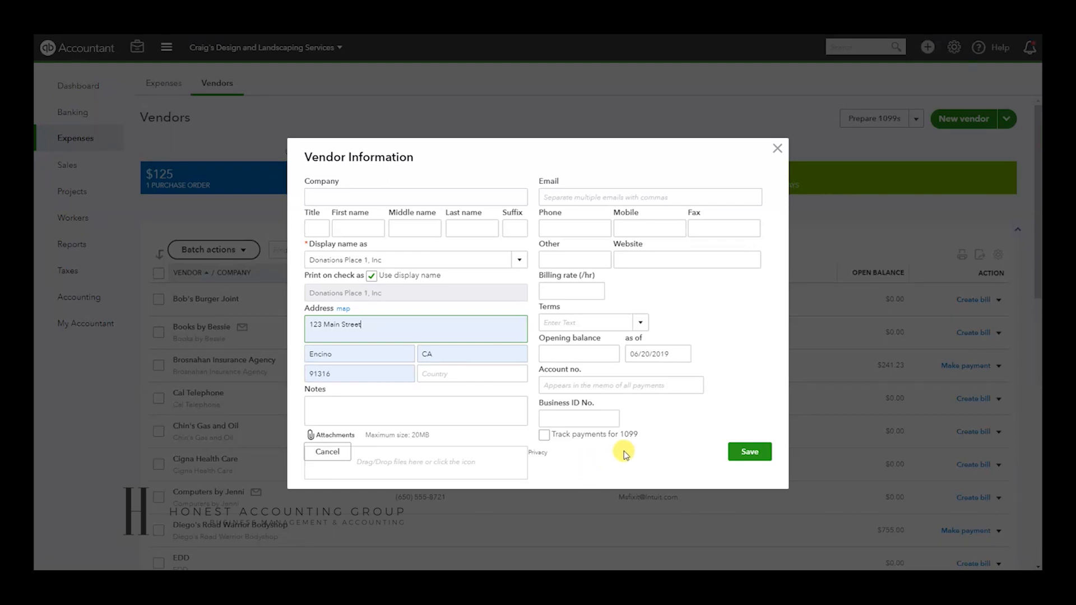
left_click(749, 451)
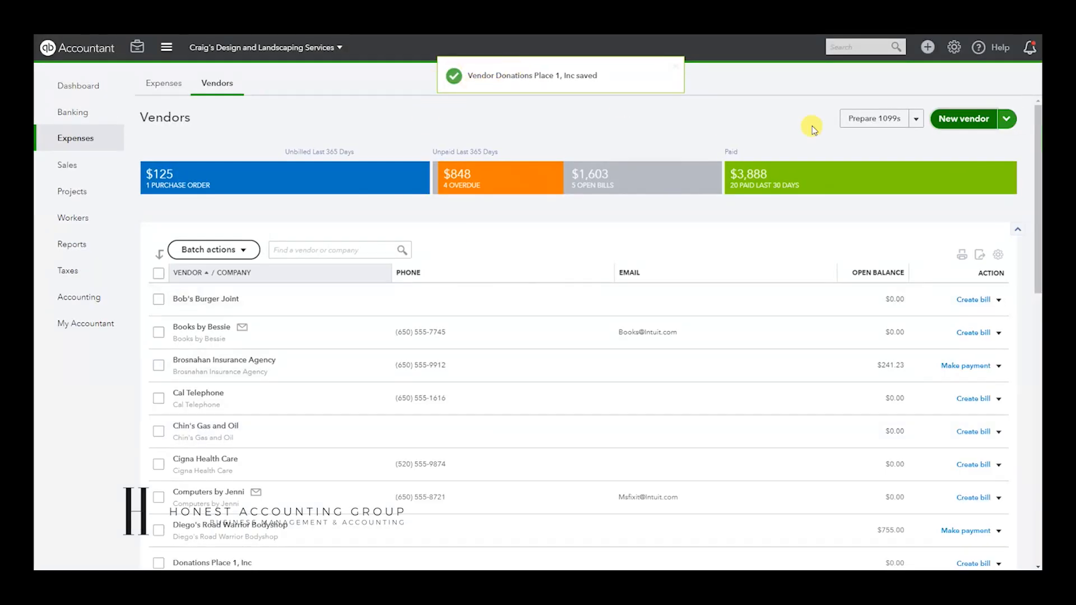
Bring up the Create menu of new transactions
left_click(927, 47)
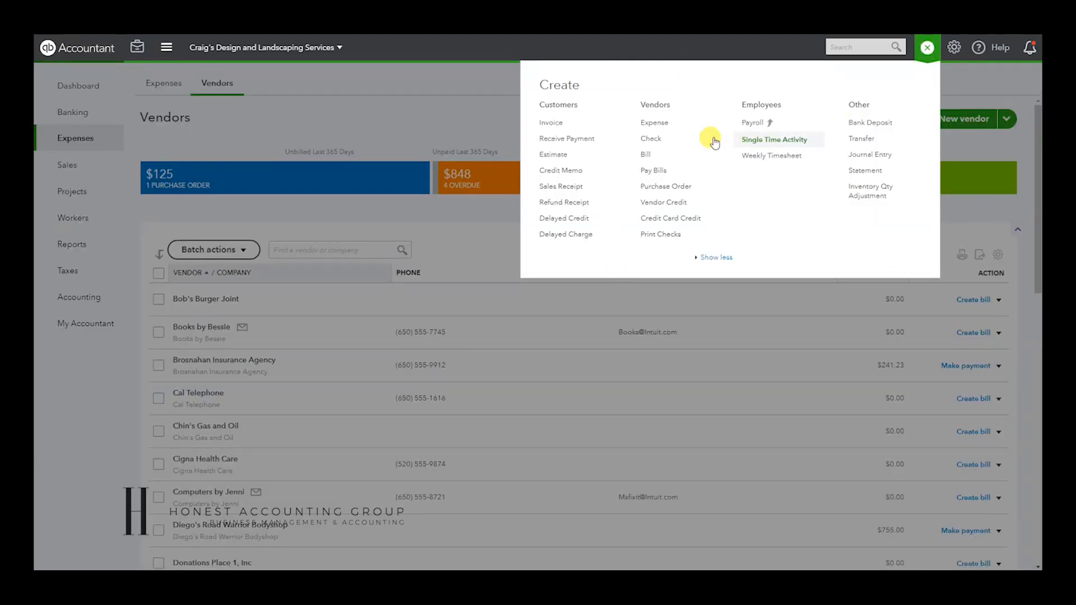
mouse_move(651, 138)
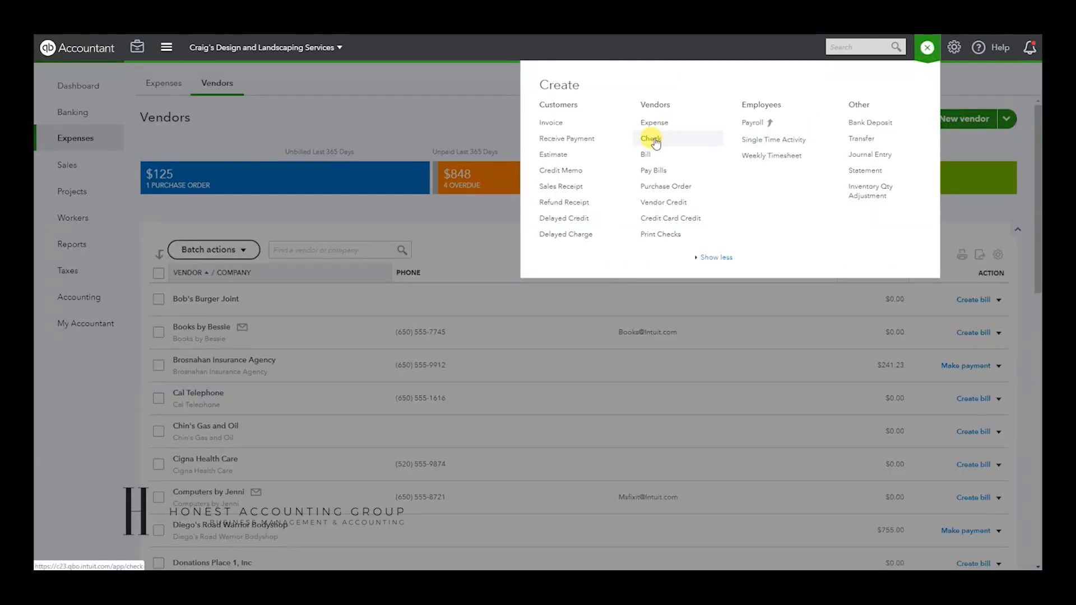
mouse_move(673, 132)
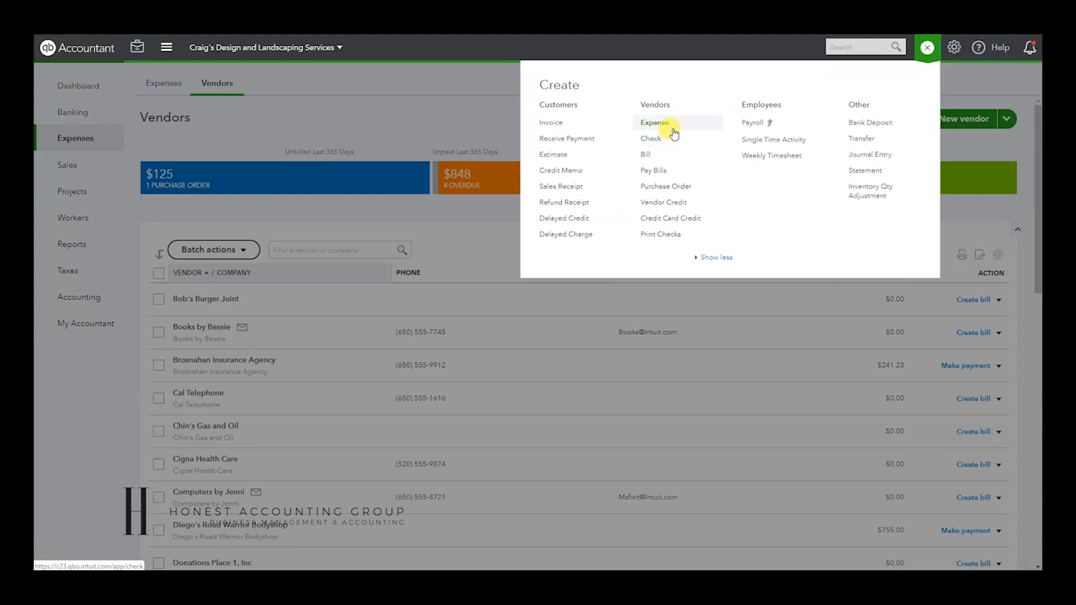
mouse_move(675, 127)
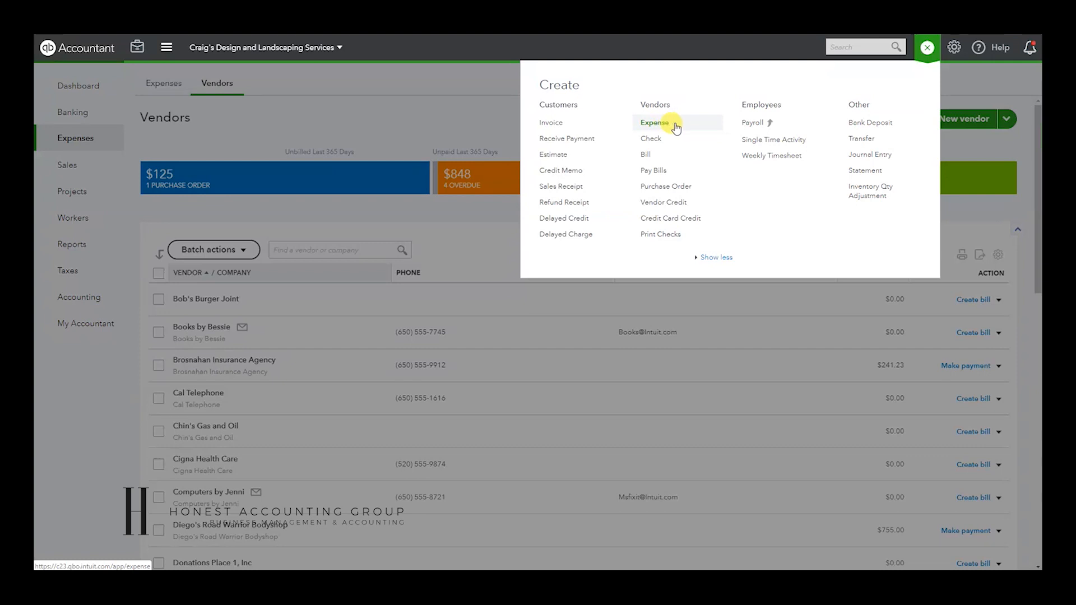
mouse_move(650, 139)
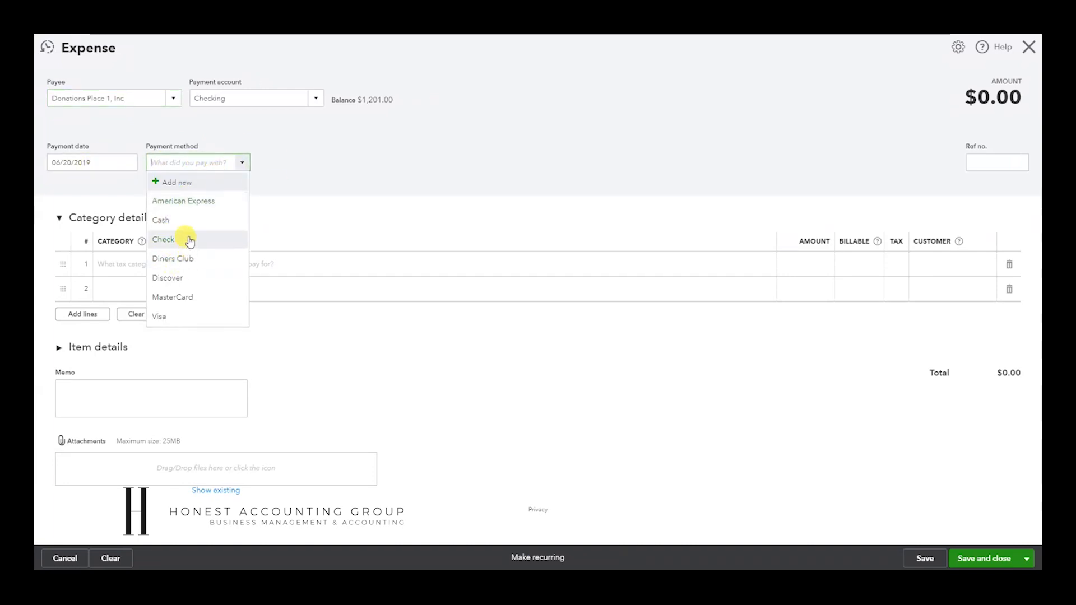
mouse_move(202, 200)
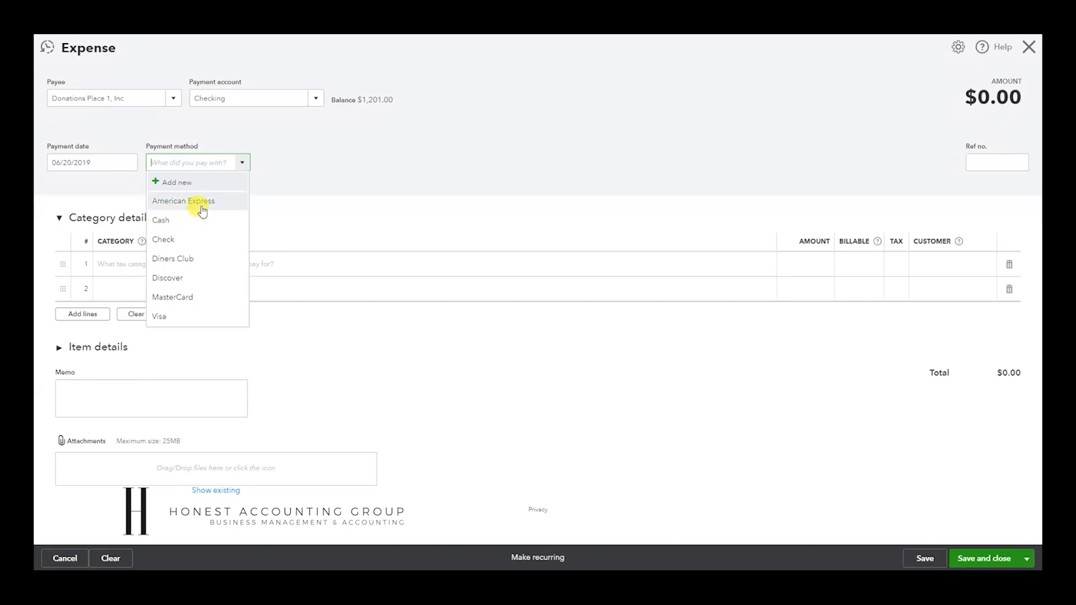
mouse_move(193, 315)
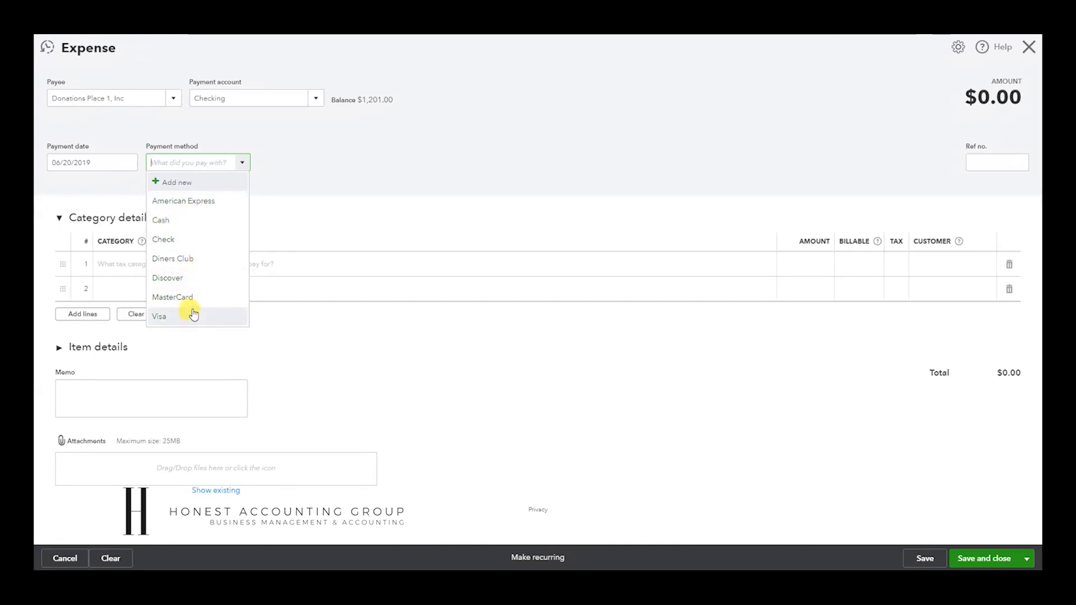
Give the expense reference number ACH and start the first category line
left_click(158, 316)
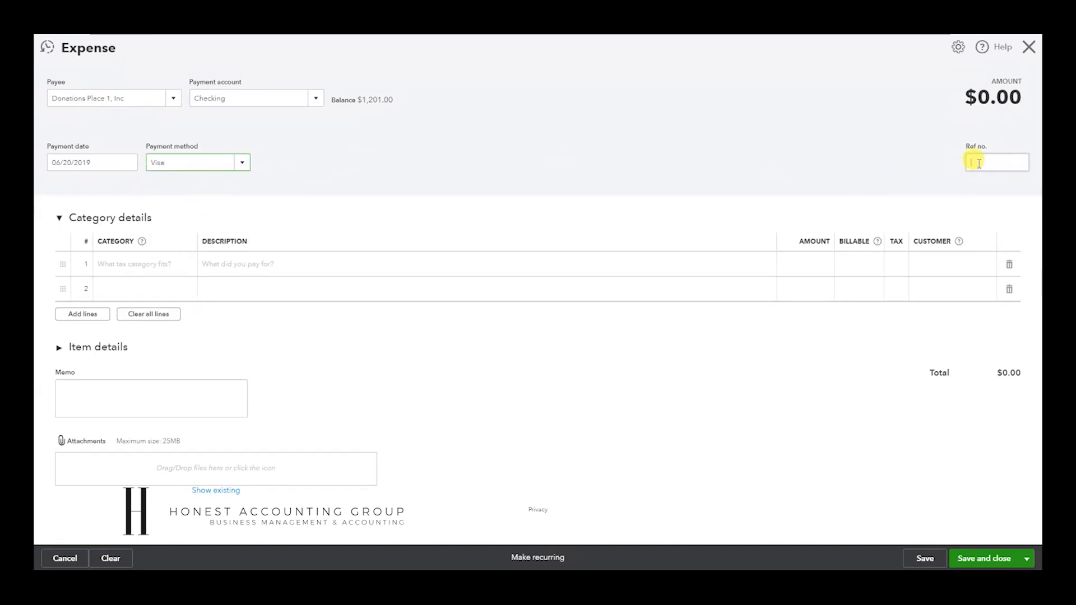
type("ACH")
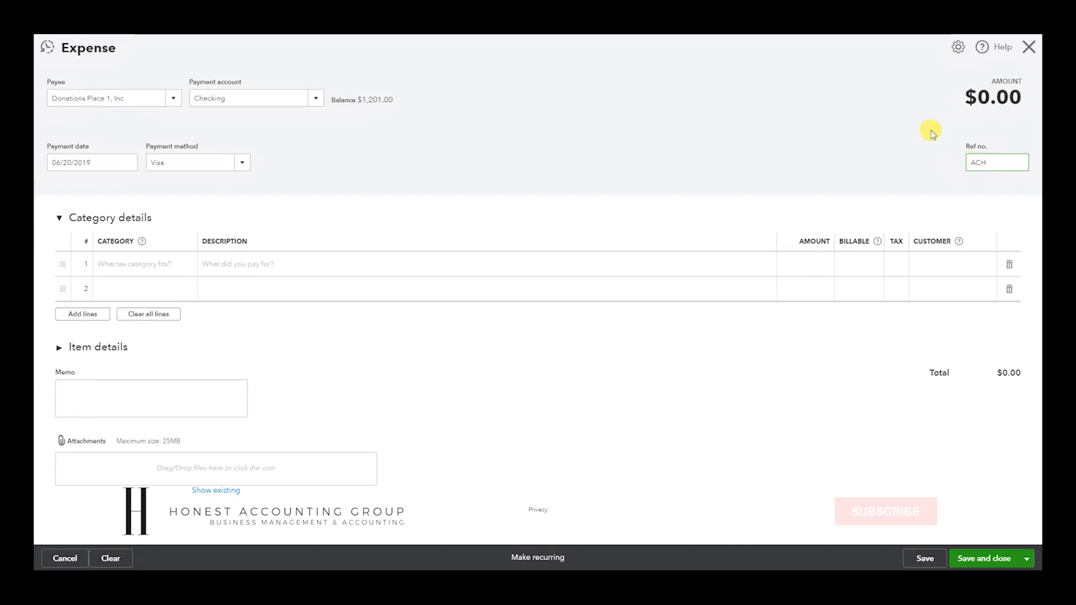
left_click(141, 264)
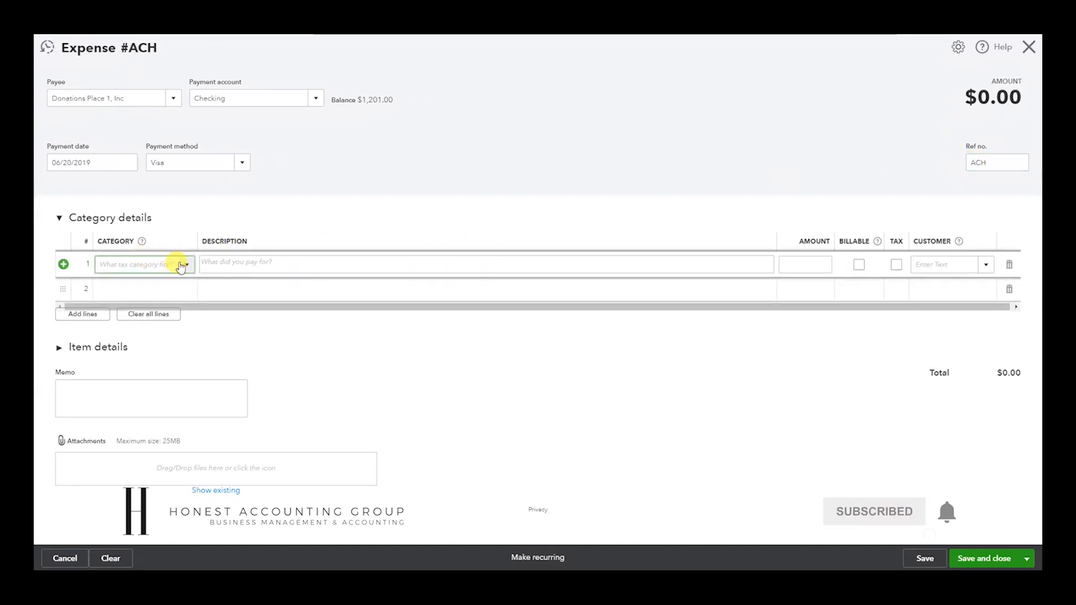
mouse_move(209, 260)
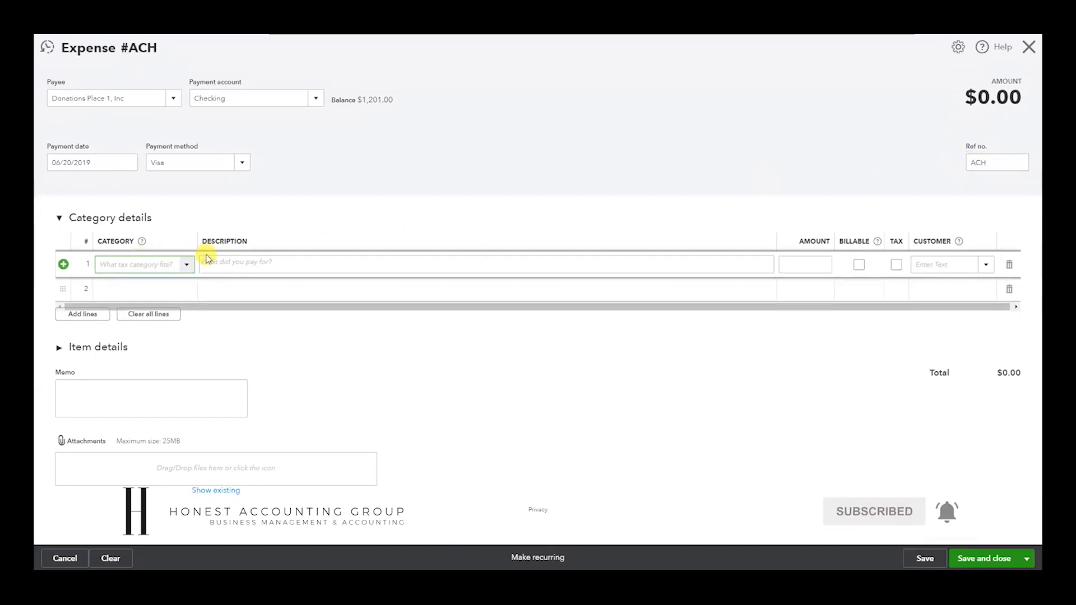
Create a Donations expense account with Charitable Contributions detail type as the line category
type("Donations")
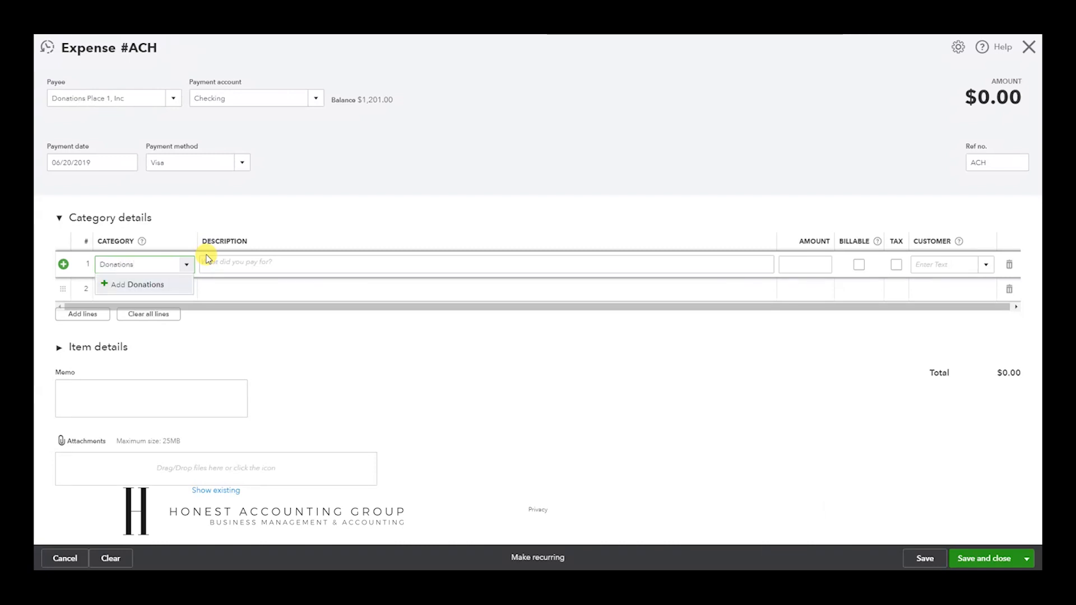
mouse_move(158, 285)
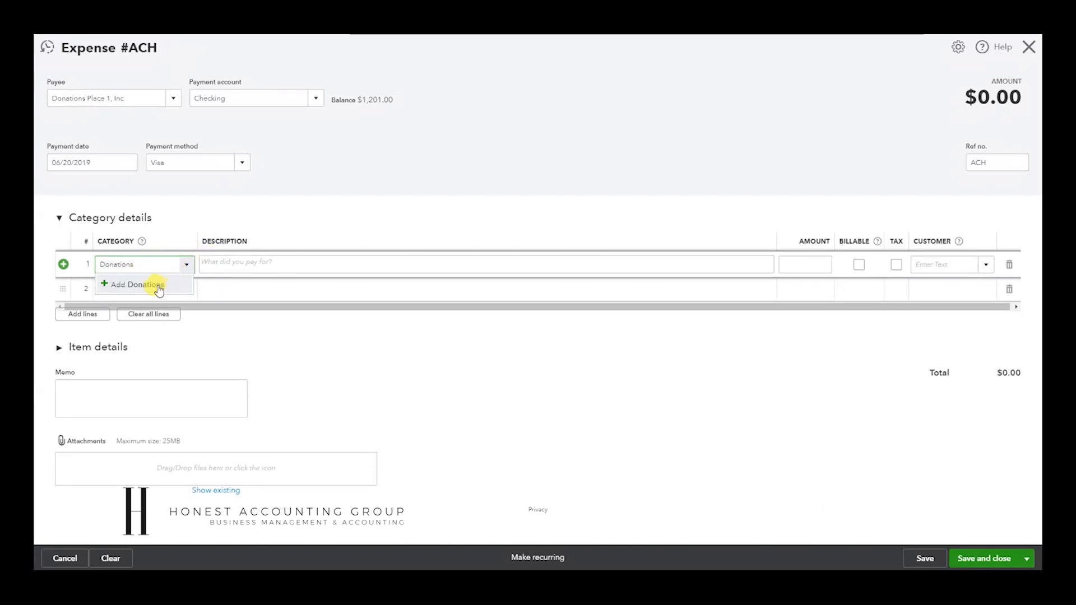
left_click(133, 285)
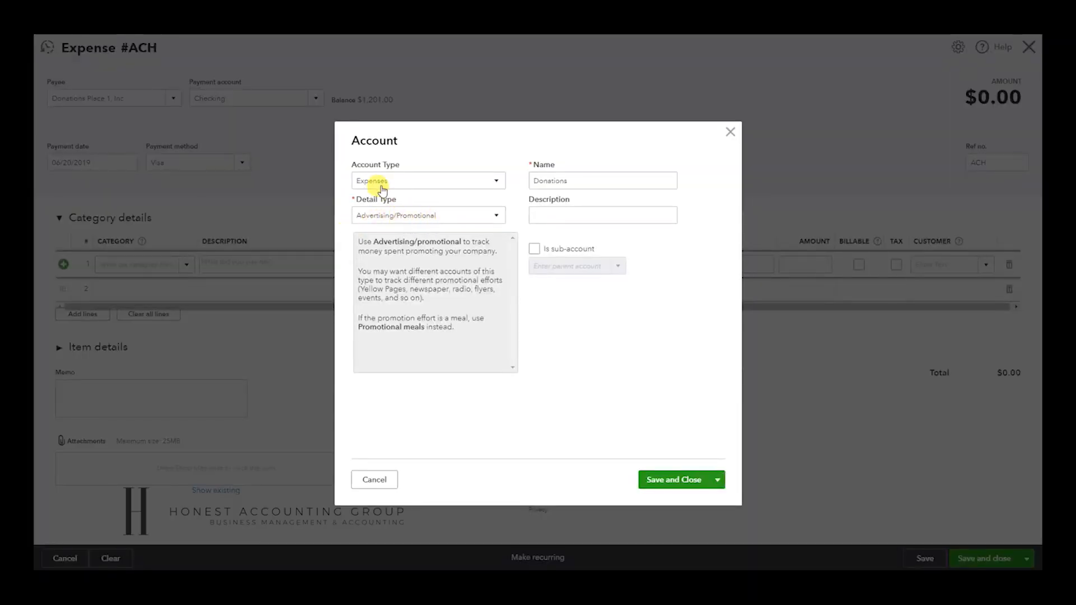
left_click(427, 215)
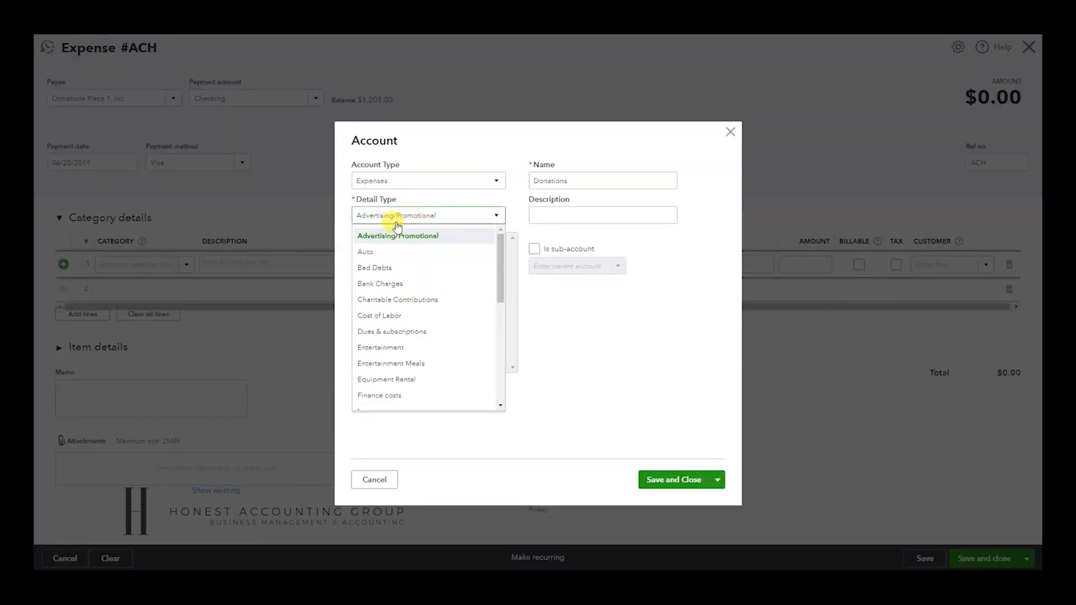
left_click(397, 299)
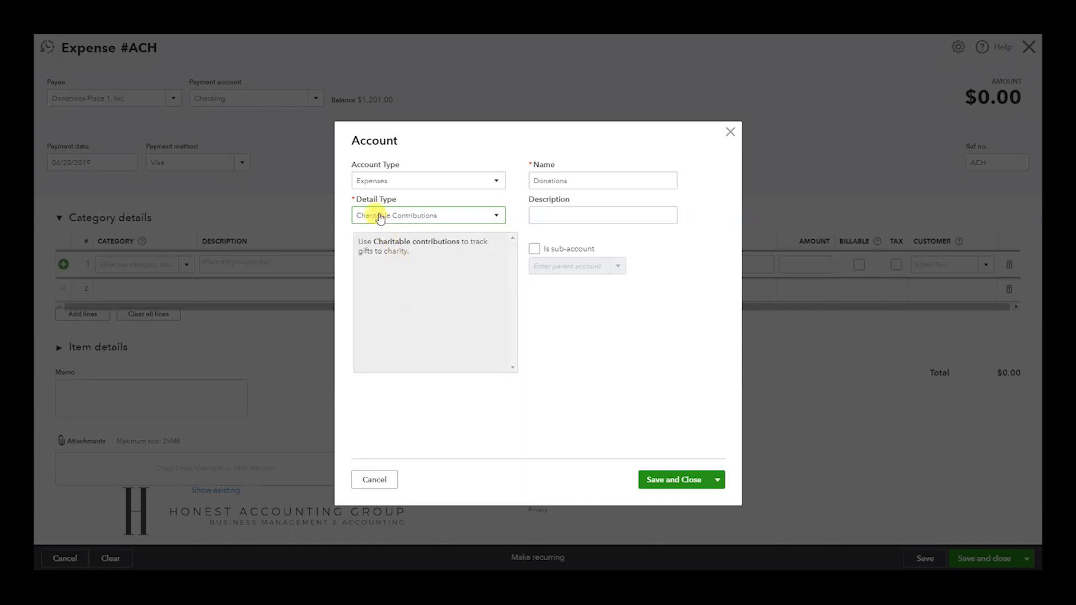
left_click(602, 181)
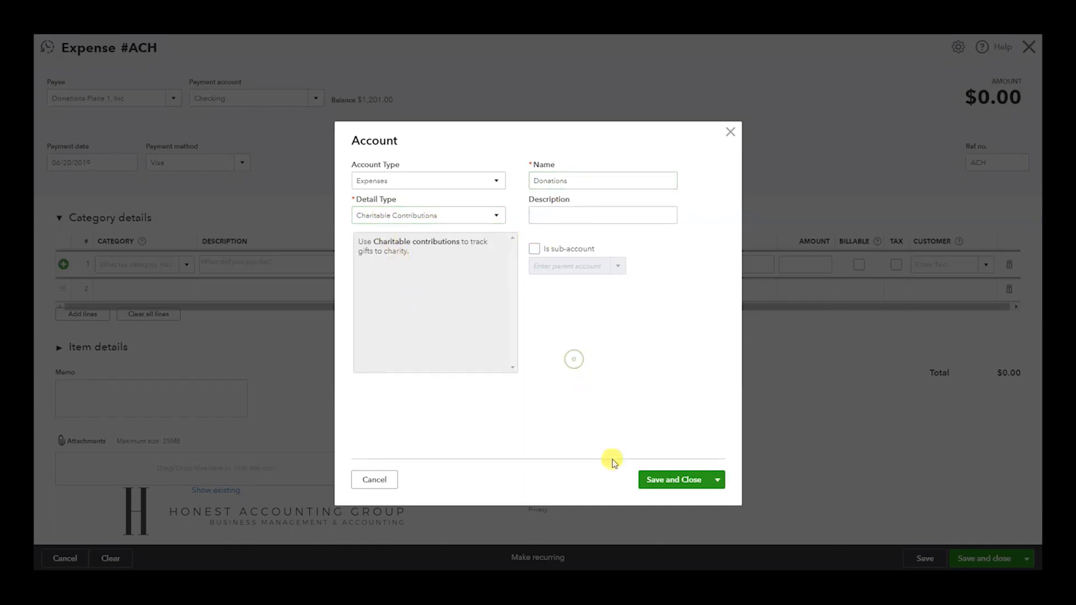
left_click(675, 478)
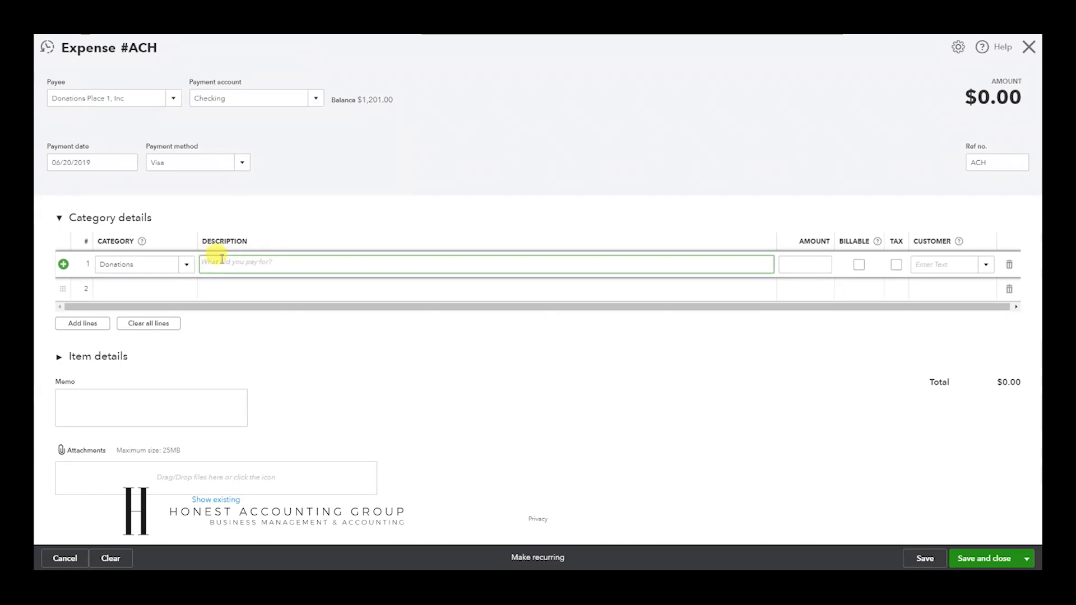
Enter $250.00 on the Donations line, then save and close the expense
left_click(805, 265)
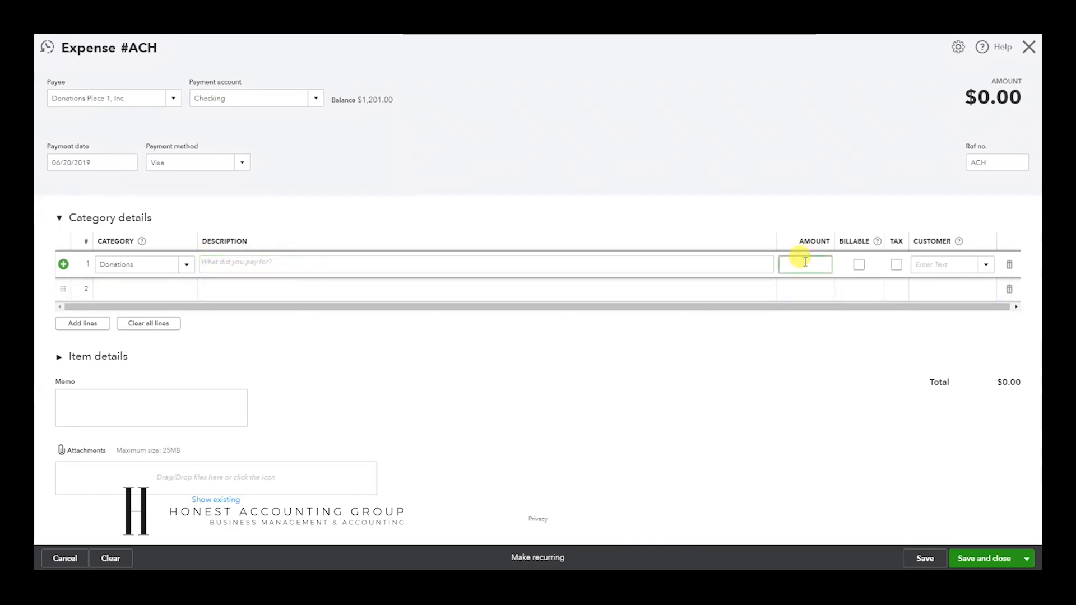
type("250.00")
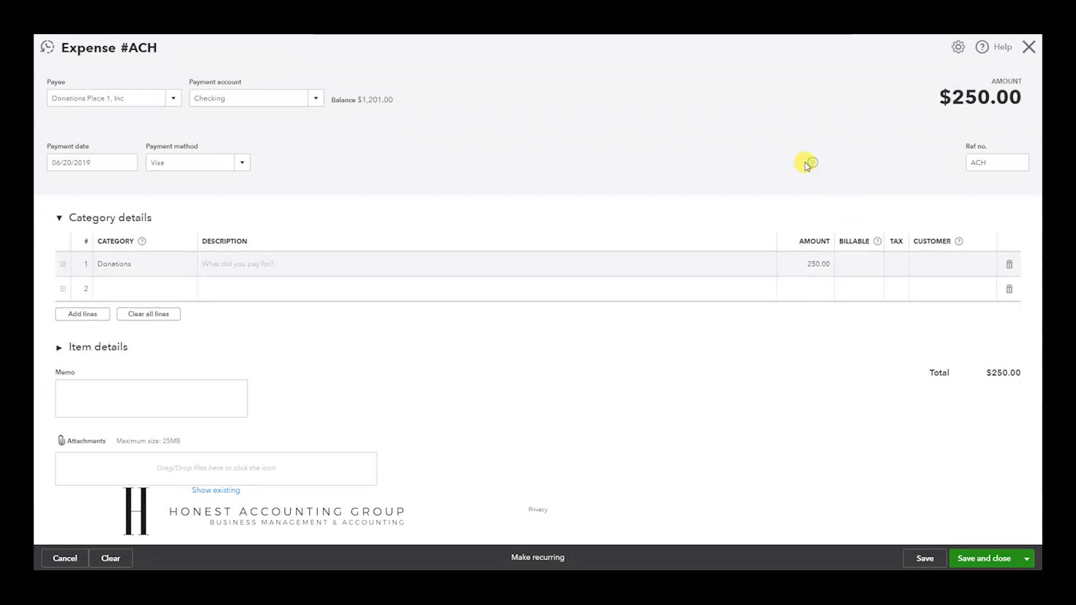
mouse_move(521, 373)
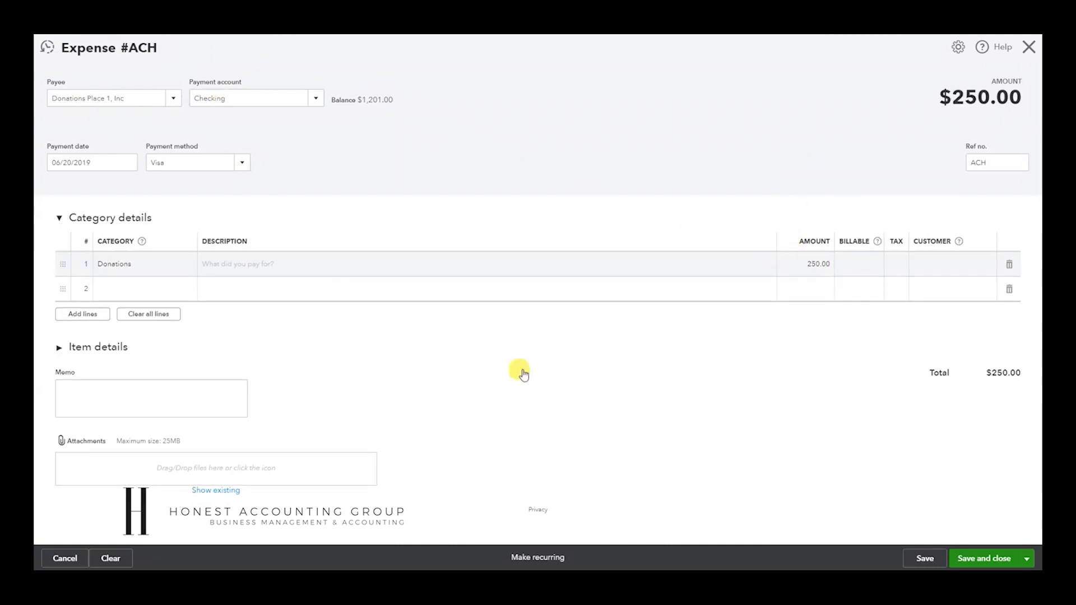
mouse_move(956, 559)
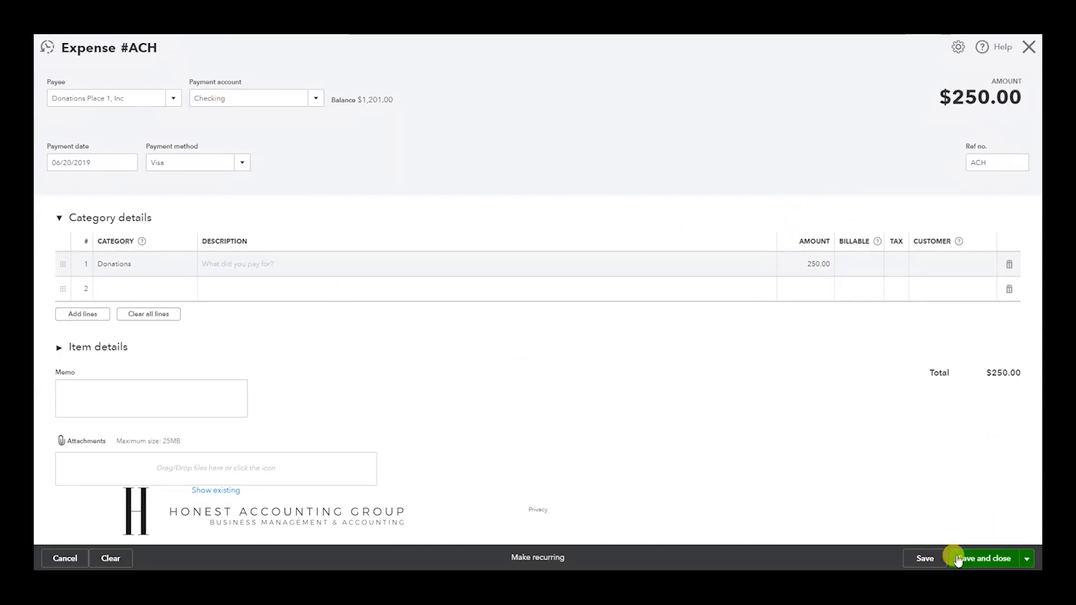
left_click(986, 558)
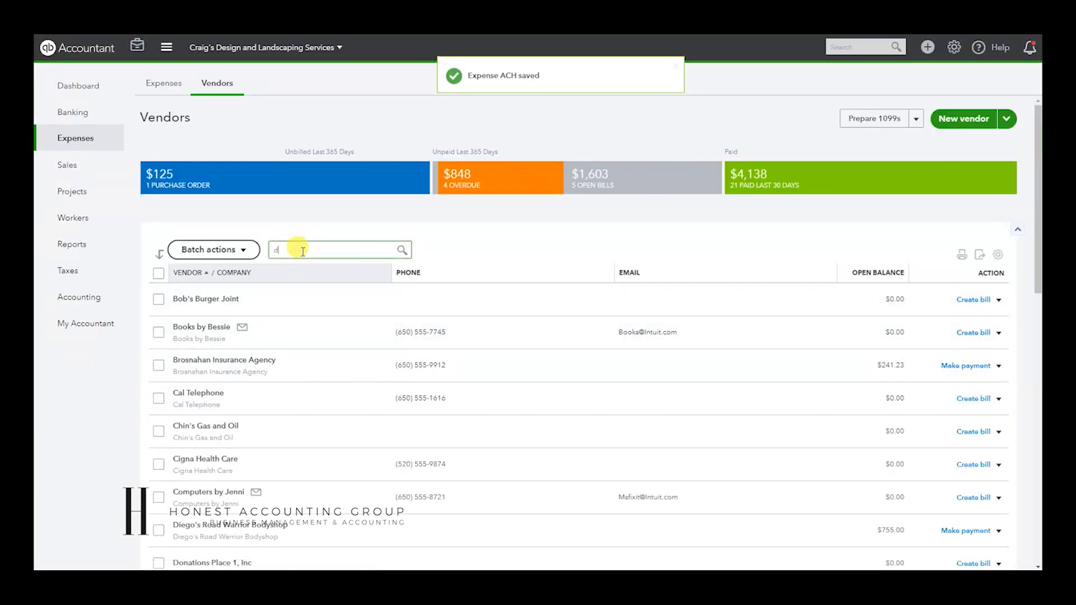
Search 'dona' and open the Donations Place 1, Inc vendor record
type("ona")
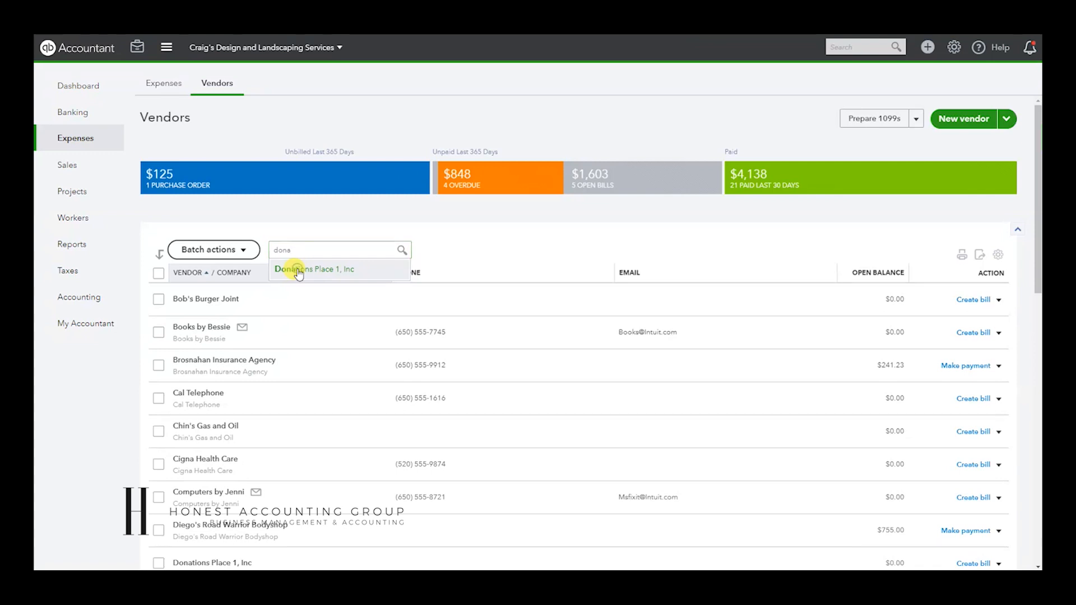
left_click(315, 269)
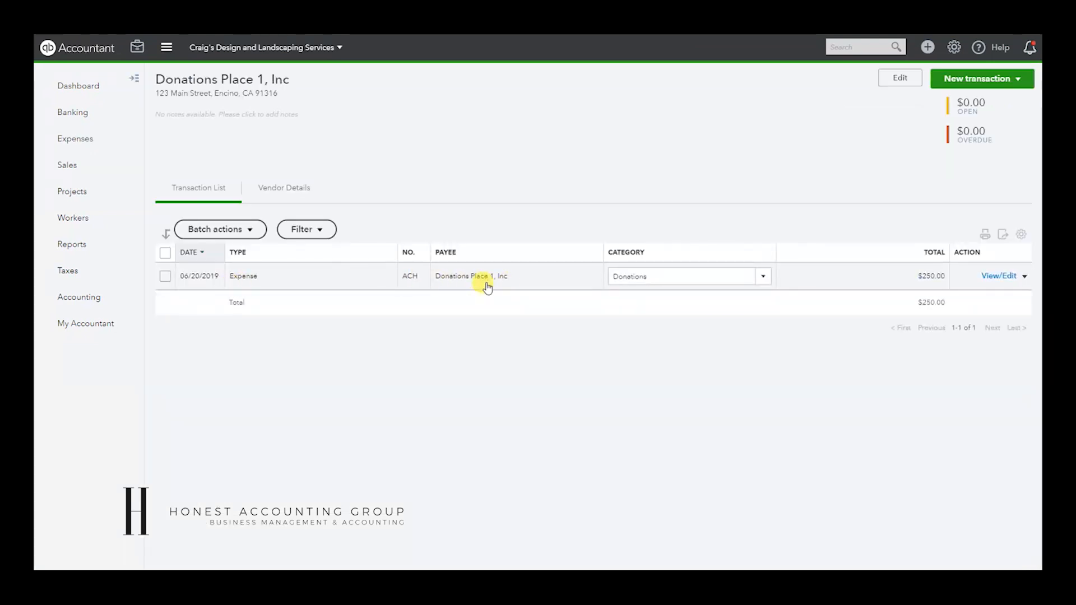
mouse_move(441, 383)
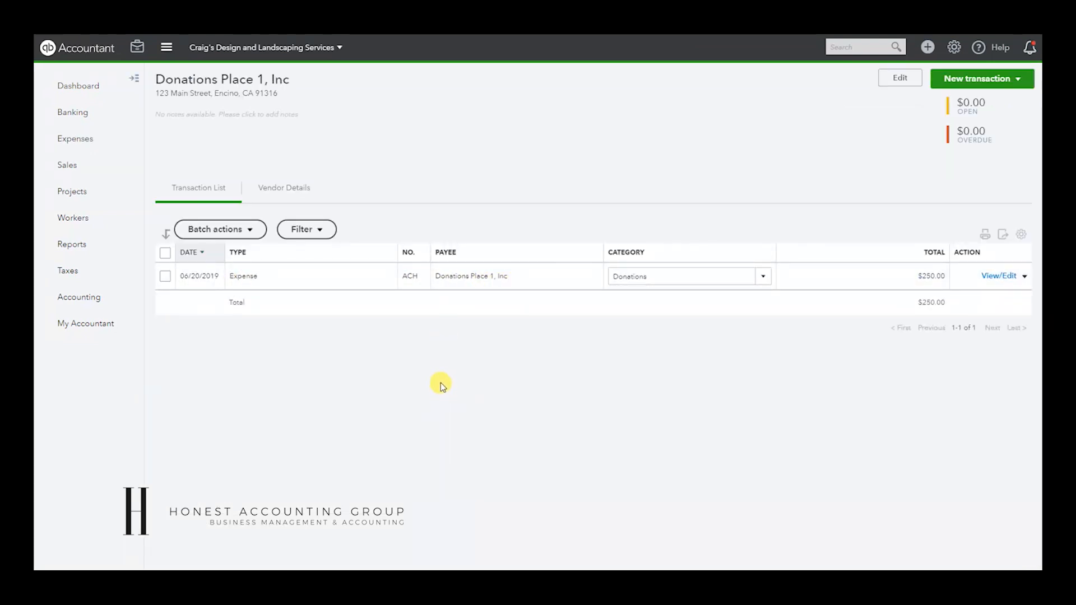